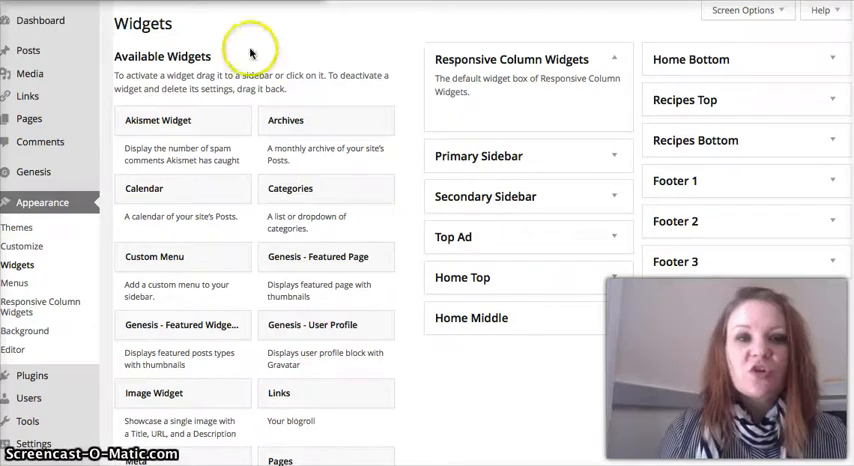
{"action": "mouse_move", "coordinate": [98, 180]}
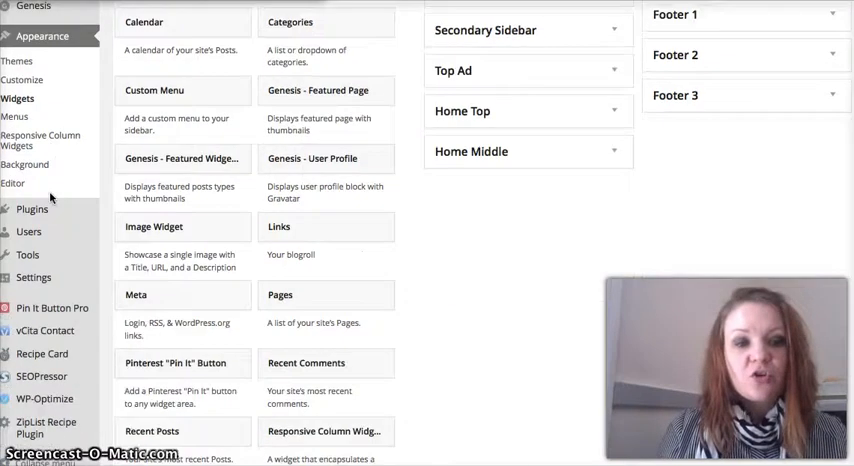
- Reveal the Settings submenu in the admin sidebar from the Widgets page
{"action": "scroll", "scroll_direction": "down", "scroll_amount": 3}
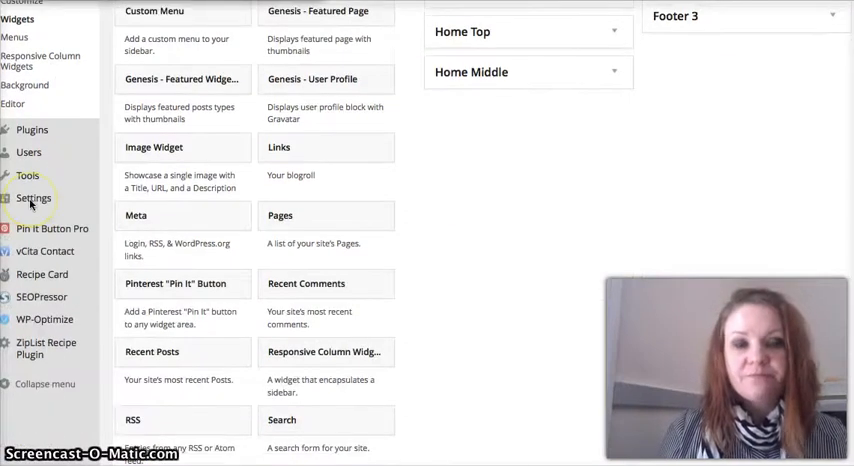
{"action": "left_click", "coordinate": [32, 196]}
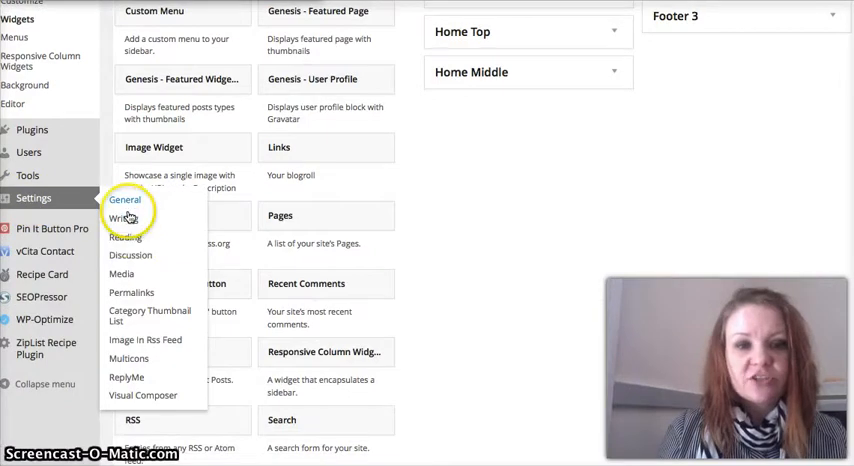
{"action": "mouse_move", "coordinate": [124, 236]}
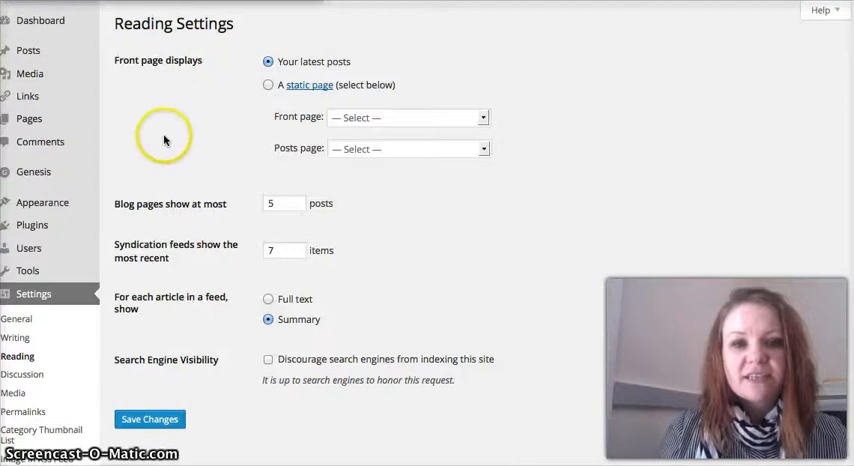
{"action": "mouse_move", "coordinate": [130, 216]}
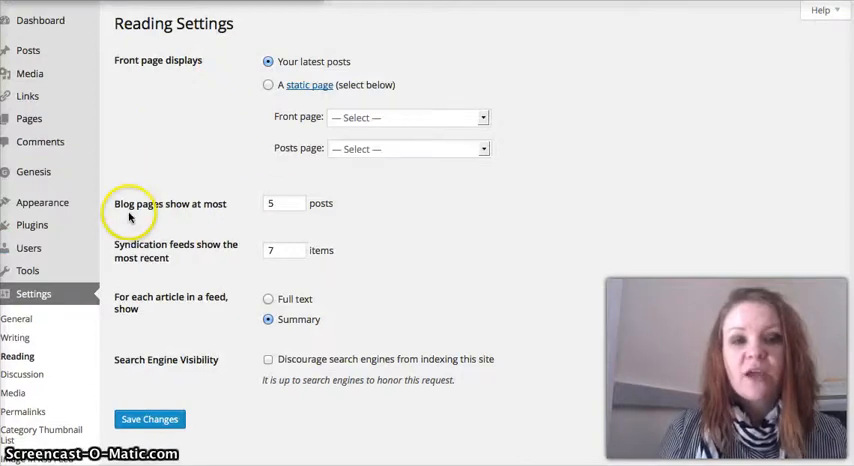
{"action": "mouse_move", "coordinate": [280, 216]}
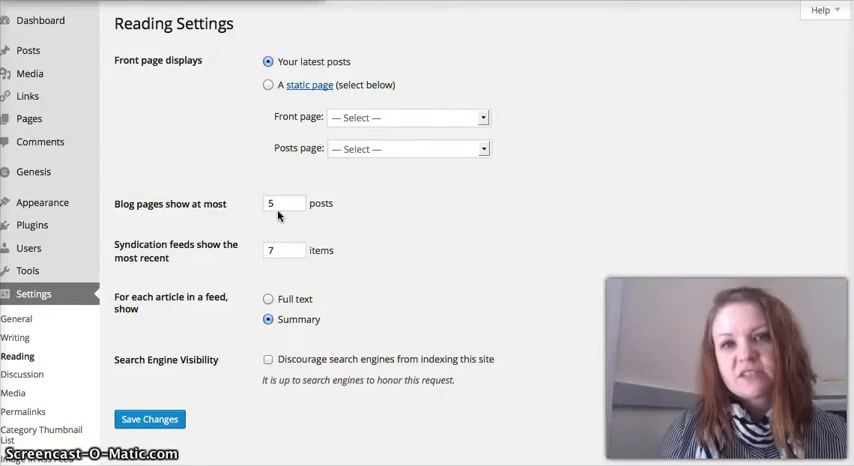
{"action": "mouse_move", "coordinate": [444, 64]}
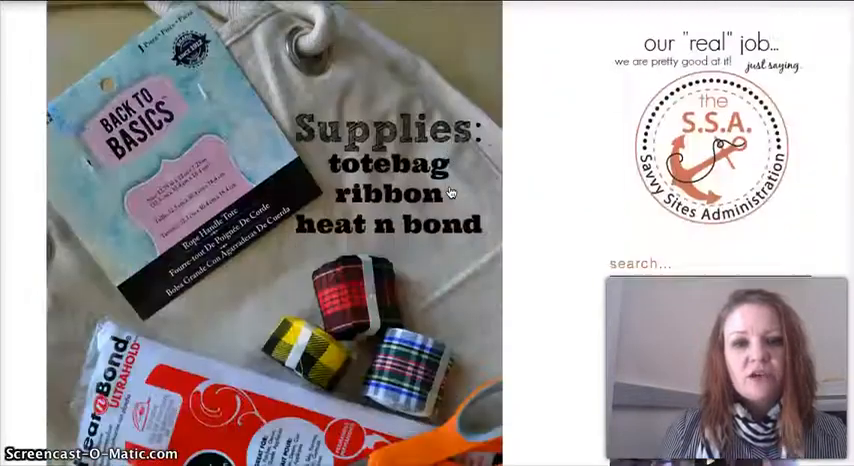
{"action": "scroll", "scroll_direction": "down", "scroll_amount": 3}
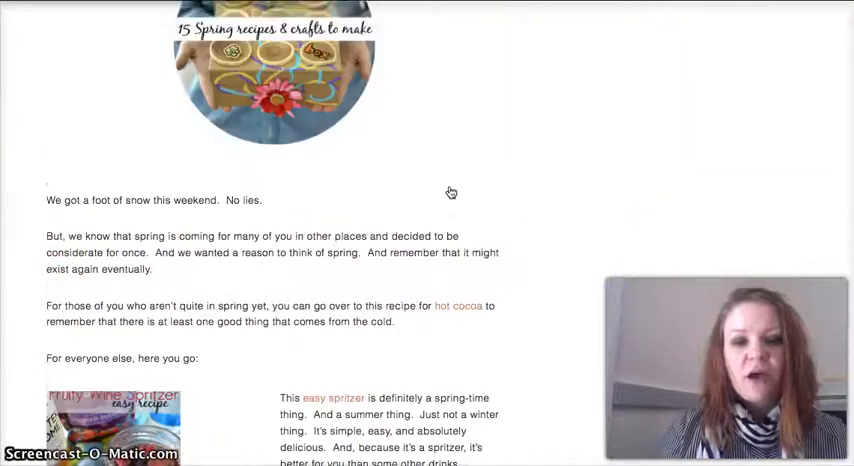
{"action": "scroll", "scroll_direction": "down", "scroll_amount": 3}
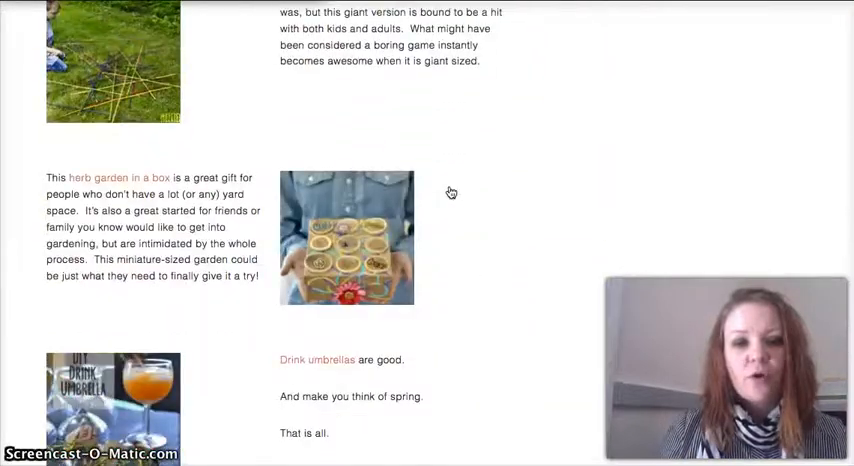
{"action": "scroll", "scroll_direction": "down", "scroll_amount": 3}
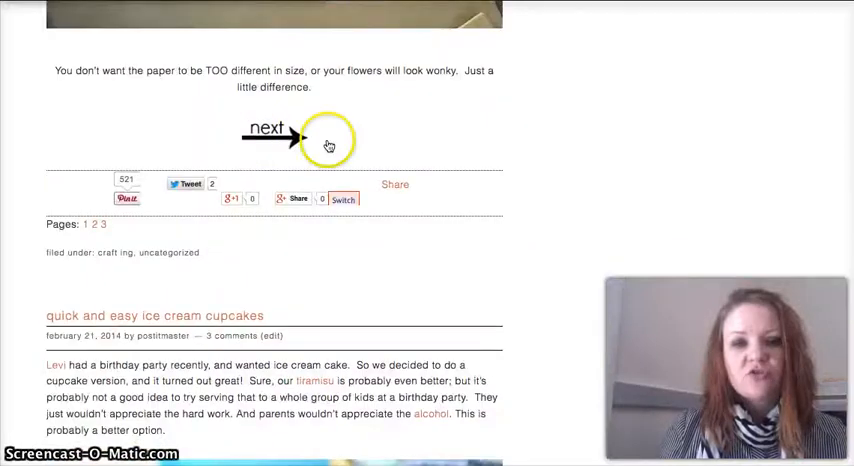
{"action": "left_click", "coordinate": [316, 140]}
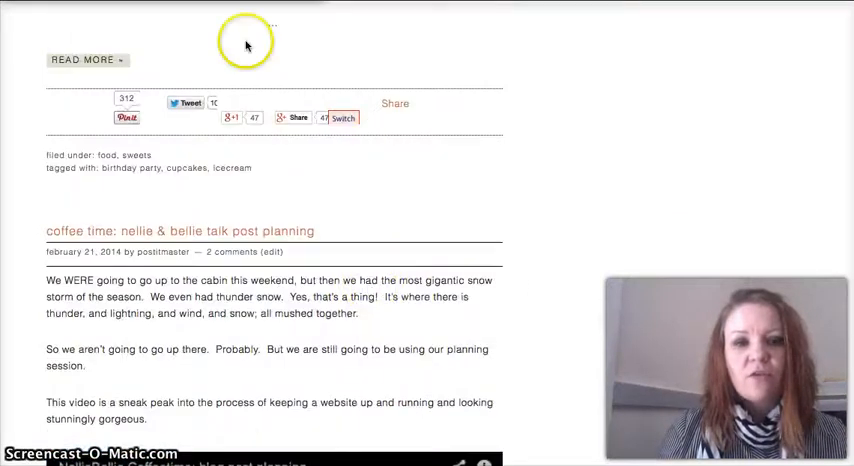
{"action": "scroll", "scroll_direction": "down", "scroll_amount": 3}
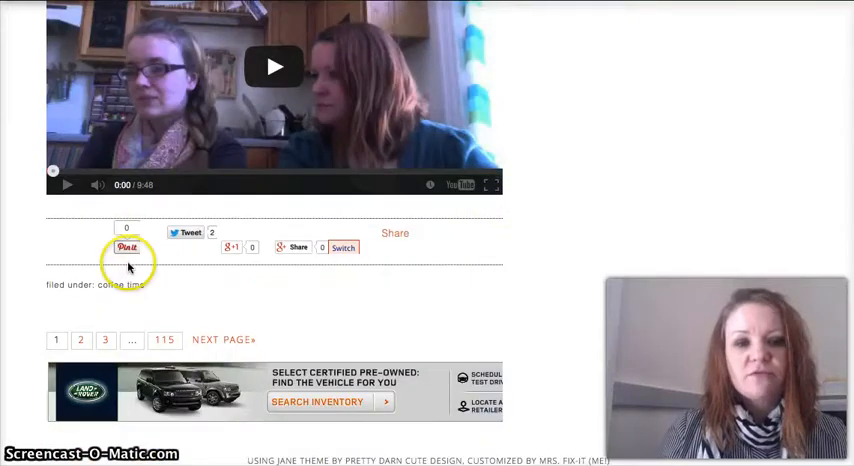
{"action": "mouse_move", "coordinate": [462, 256]}
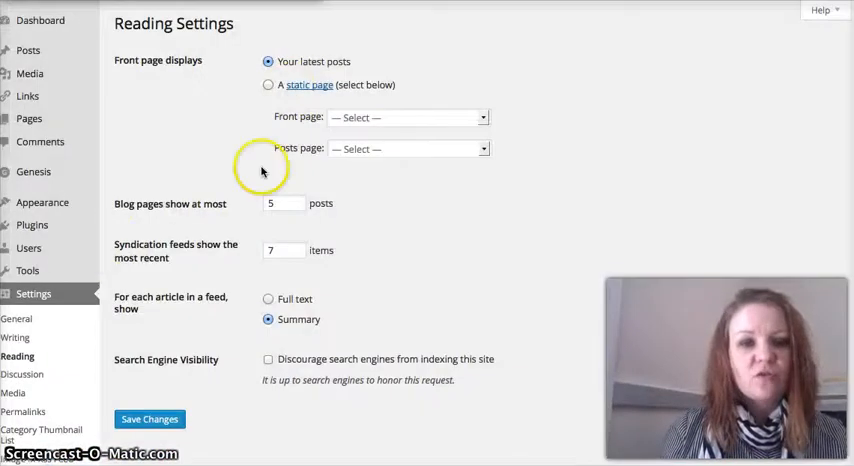
{"action": "mouse_move", "coordinate": [62, 342]}
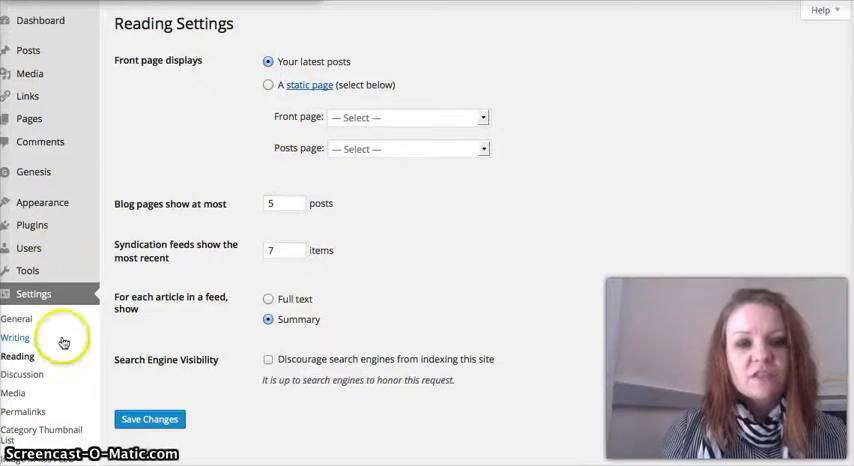
- Go to the Genesis Theme Settings page from the sidebar
{"action": "left_click", "coordinate": [34, 172]}
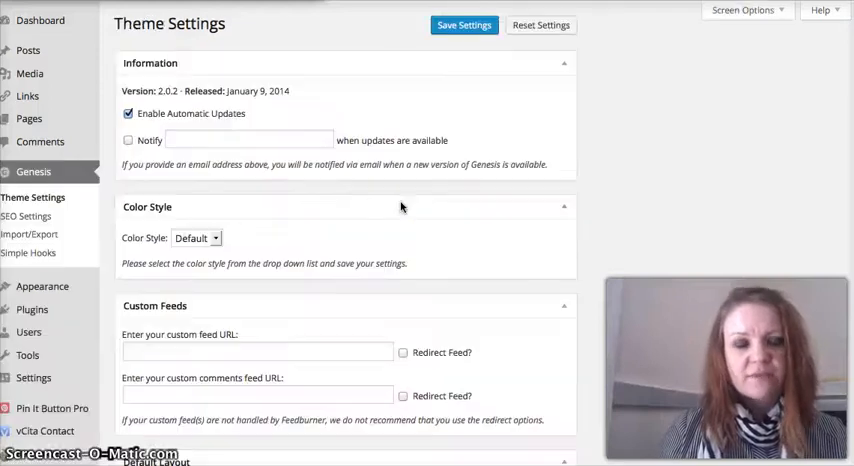
{"action": "scroll", "scroll_direction": "down", "scroll_amount": 3}
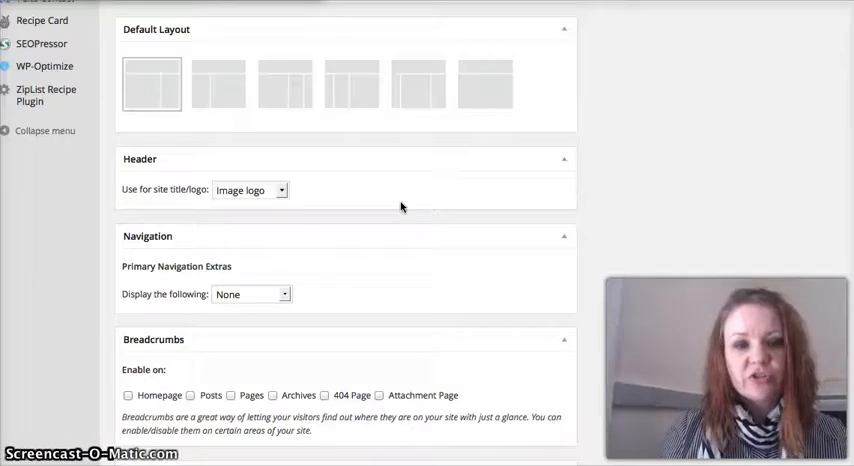
{"action": "scroll", "scroll_direction": "down", "scroll_amount": 3}
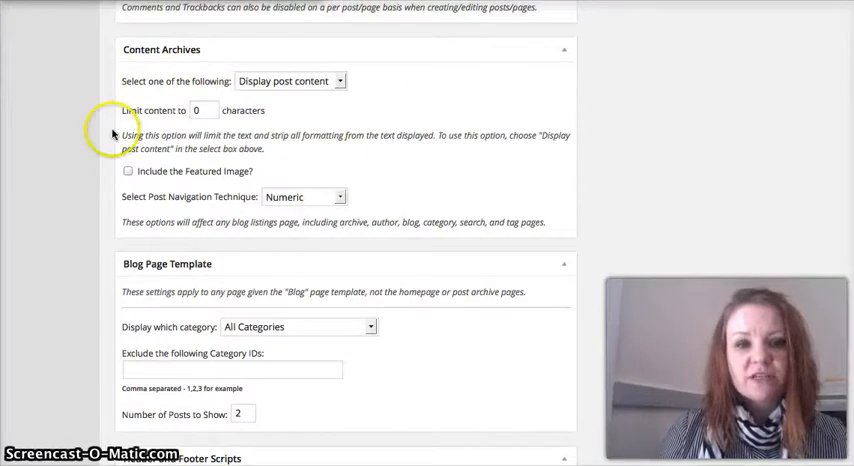
{"action": "mouse_move", "coordinate": [496, 220]}
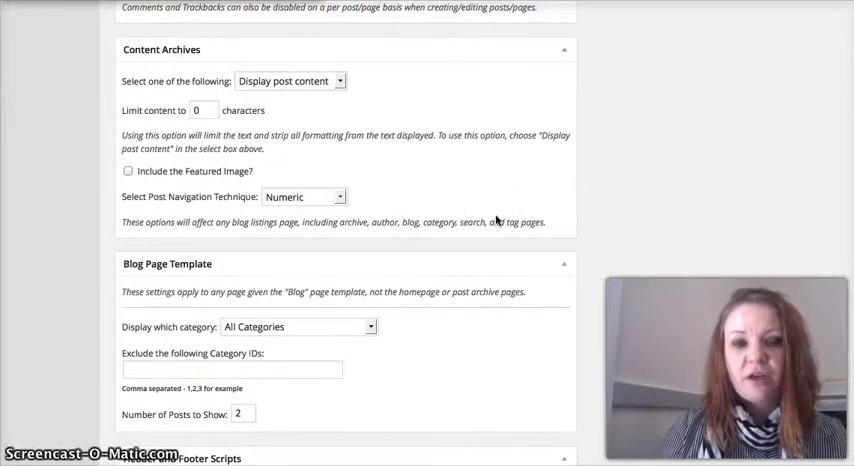
{"action": "mouse_move", "coordinate": [248, 80]}
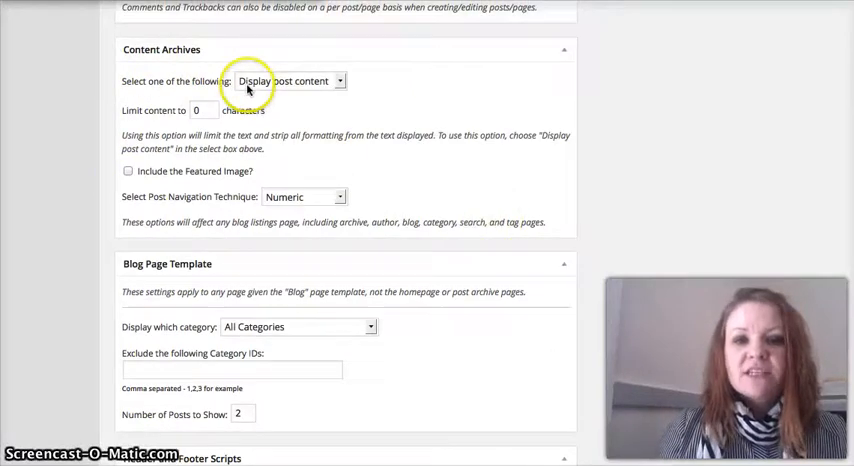
{"action": "mouse_move", "coordinate": [336, 96]}
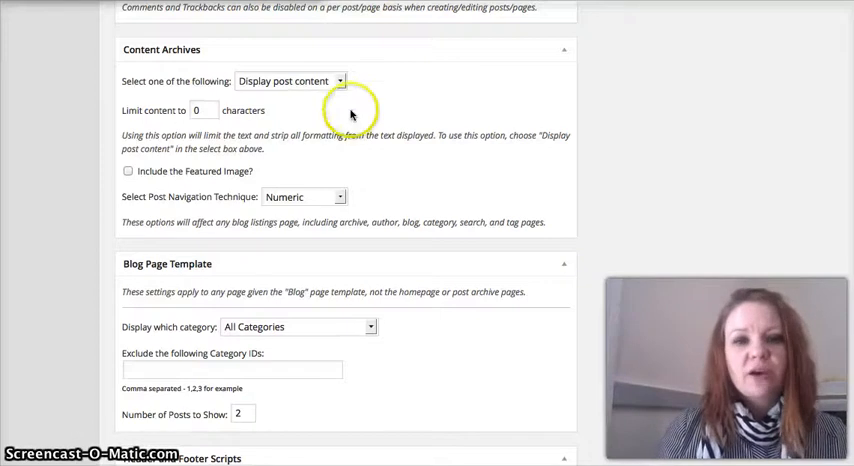
- Show post excerpts with a featured image sized horizontal-thumbnail (700 × 500) in Content Archives
{"action": "left_click", "coordinate": [288, 80]}
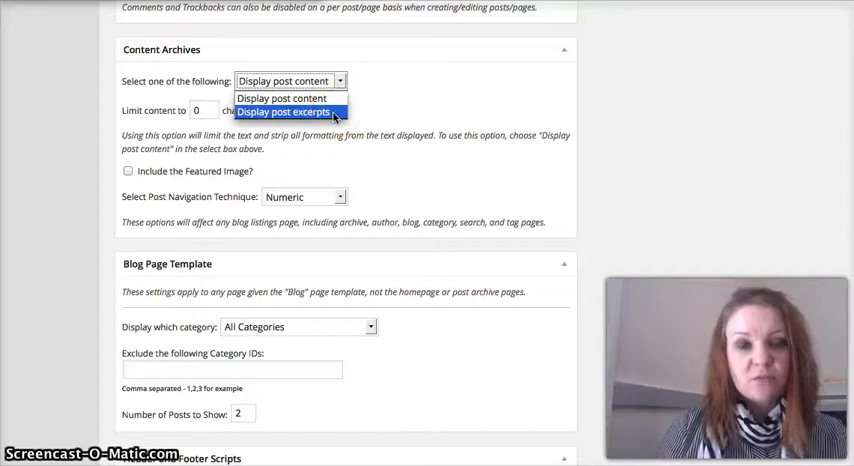
{"action": "left_click", "coordinate": [284, 112]}
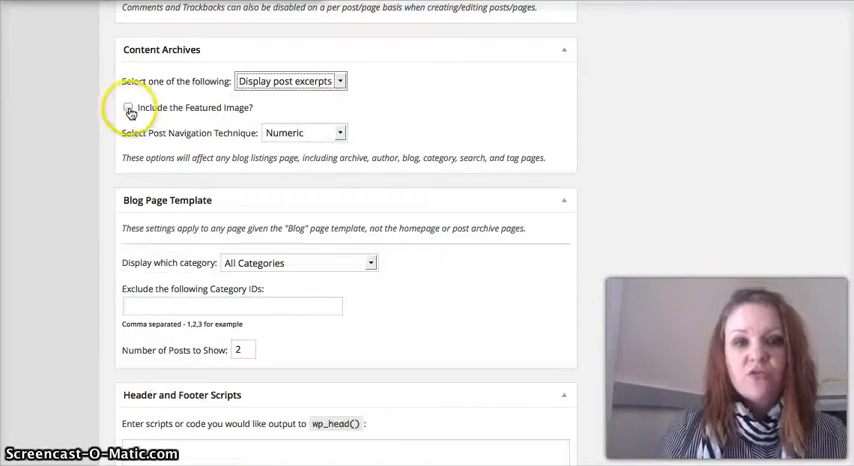
{"action": "left_click", "coordinate": [128, 108]}
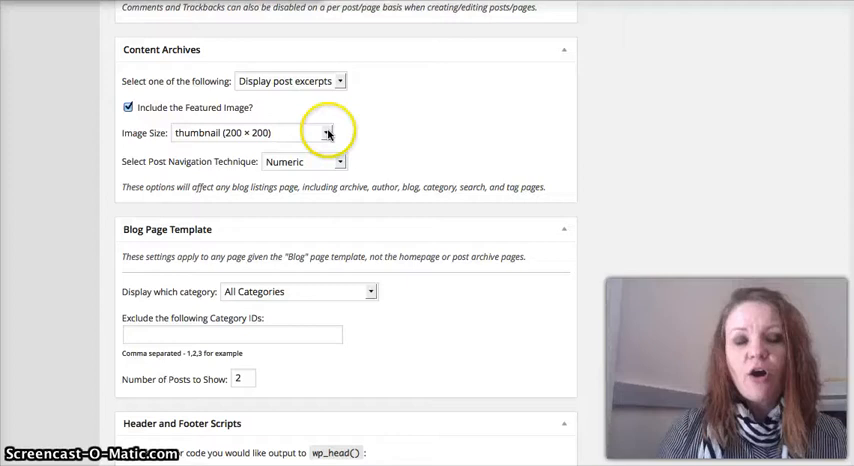
{"action": "left_click", "coordinate": [340, 132]}
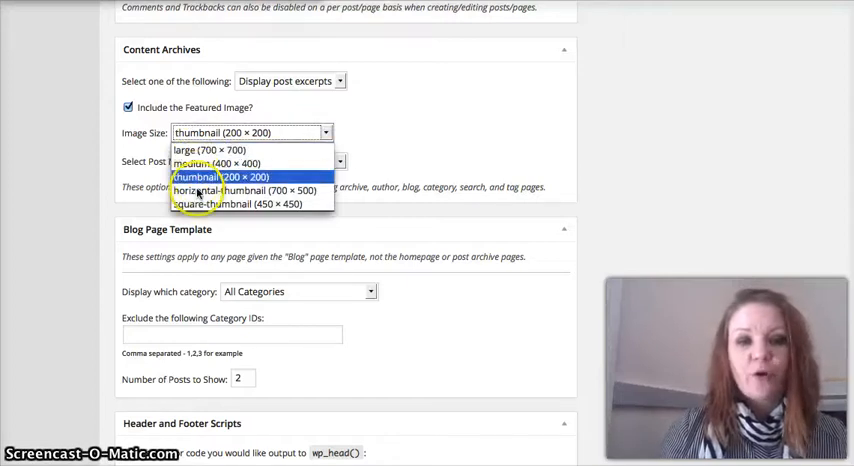
{"action": "mouse_move", "coordinate": [210, 148]}
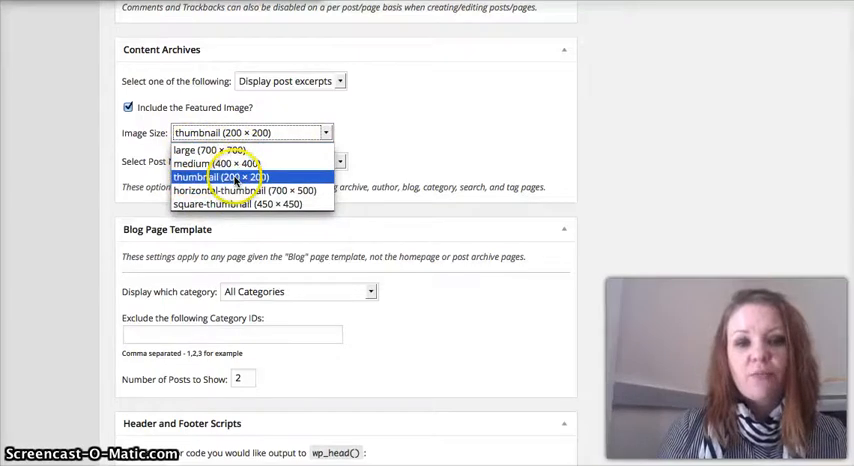
{"action": "mouse_move", "coordinate": [244, 190]}
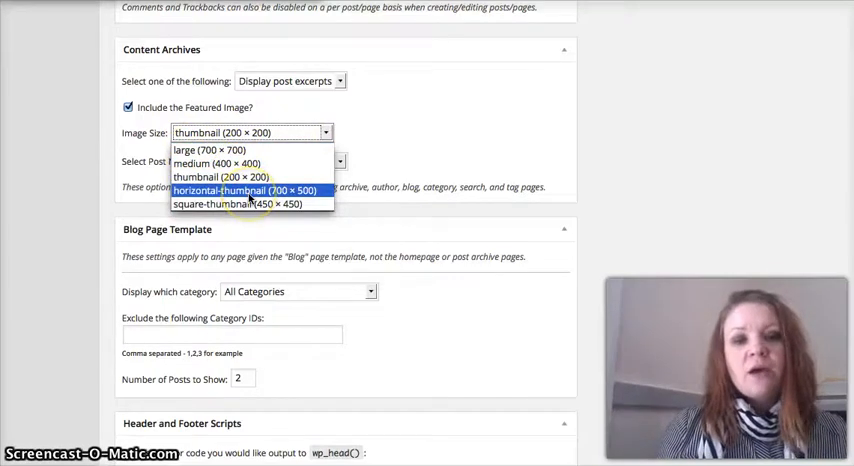
{"action": "left_click", "coordinate": [242, 190]}
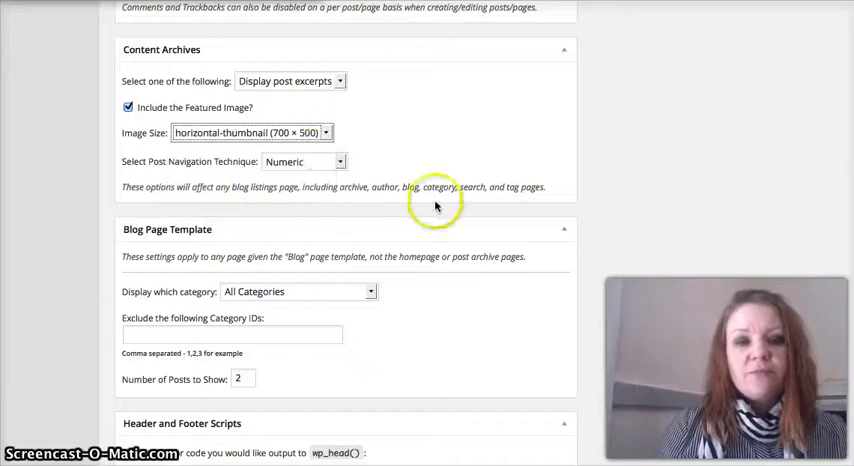
{"action": "scroll", "scroll_direction": "down", "scroll_amount": 3}
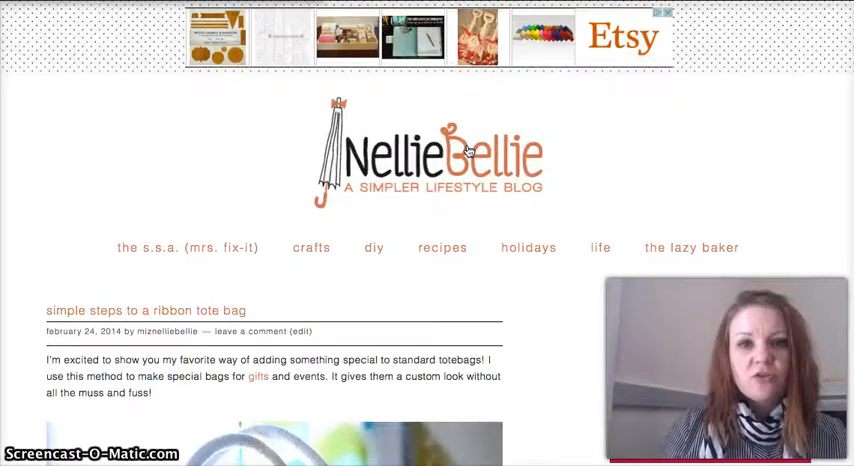
{"action": "mouse_move", "coordinate": [516, 224]}
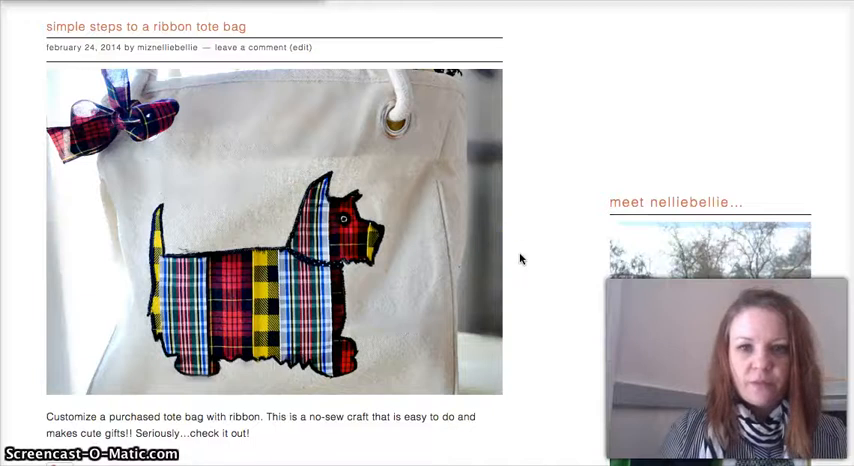
- Scroll the NellieBellie home page through the excerpted posts down to the pagination
{"action": "scroll", "scroll_direction": "down", "scroll_amount": 3}
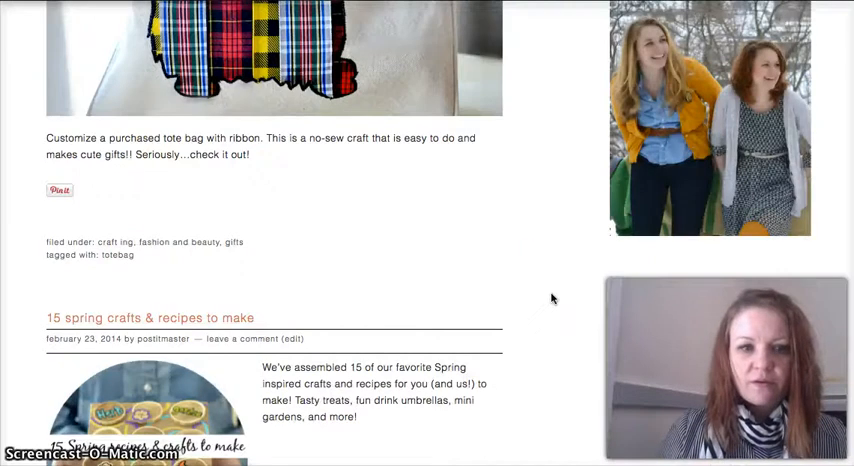
{"action": "scroll", "scroll_direction": "down", "scroll_amount": 3}
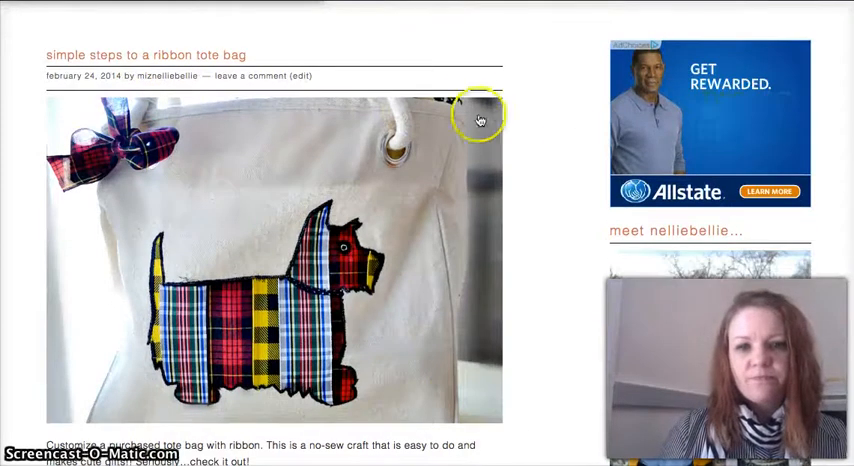
{"action": "scroll", "scroll_direction": "down", "scroll_amount": 3}
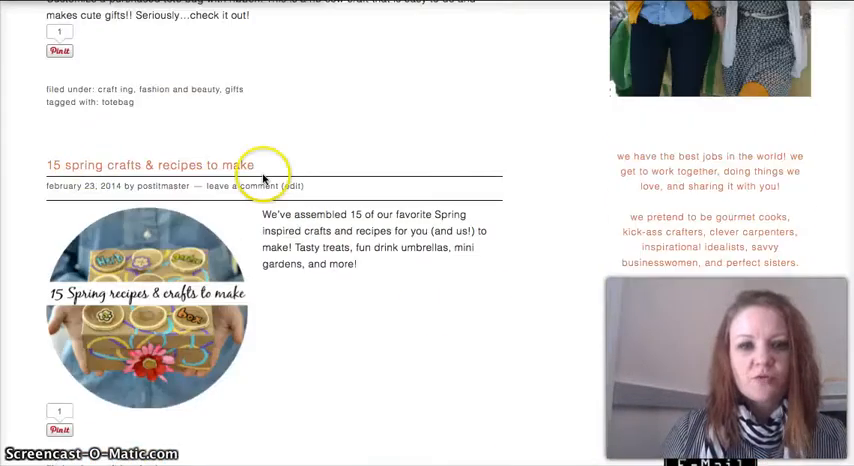
{"action": "mouse_move", "coordinate": [100, 330]}
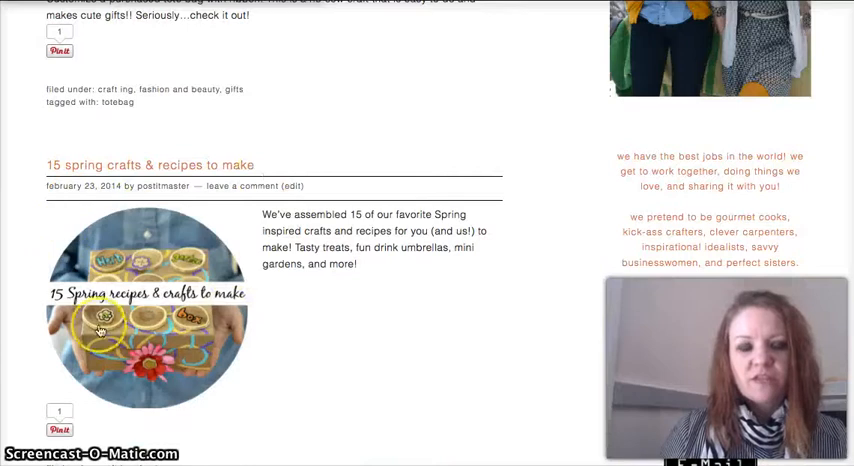
{"action": "mouse_move", "coordinate": [228, 248]}
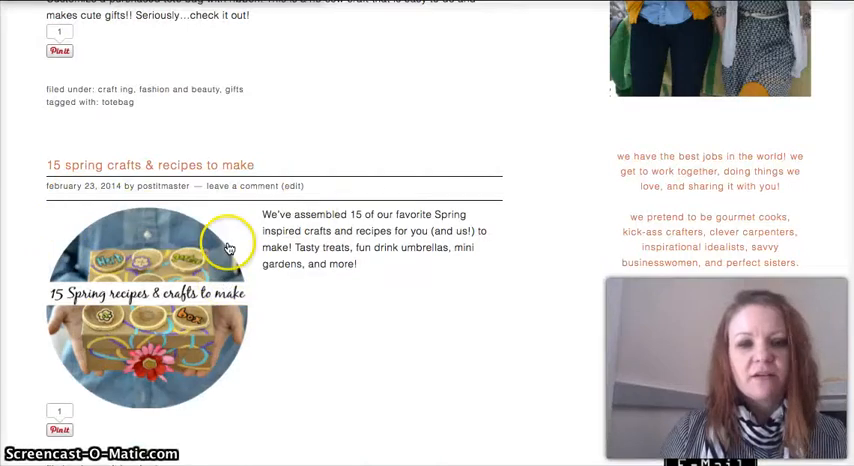
{"action": "scroll", "scroll_direction": "down", "scroll_amount": 3}
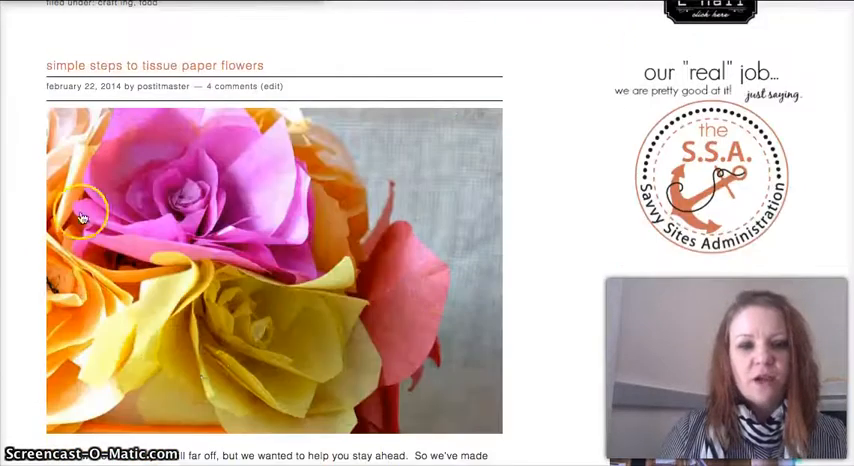
{"action": "scroll", "scroll_direction": "down", "scroll_amount": 3}
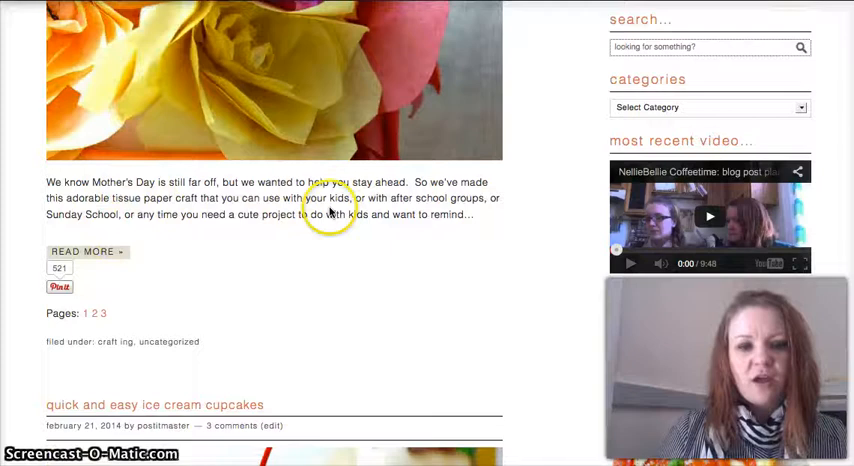
{"action": "scroll", "scroll_direction": "down", "scroll_amount": 3}
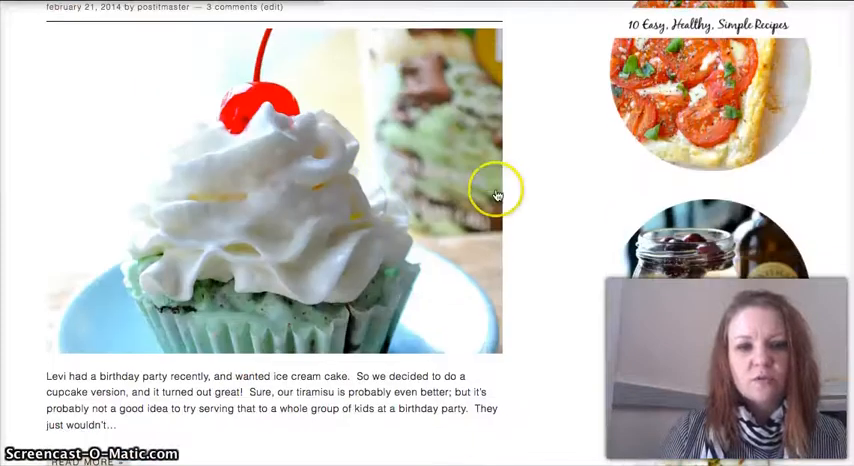
{"action": "scroll", "scroll_direction": "down", "scroll_amount": 3}
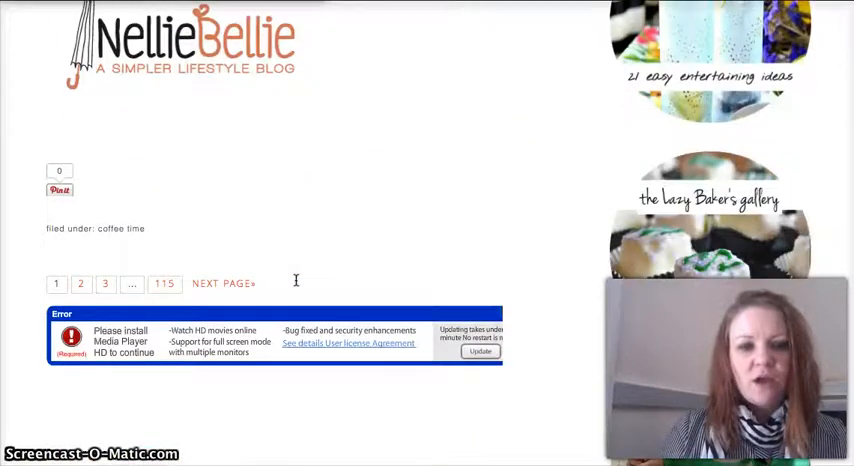
{"action": "scroll", "scroll_direction": "down", "scroll_amount": 3}
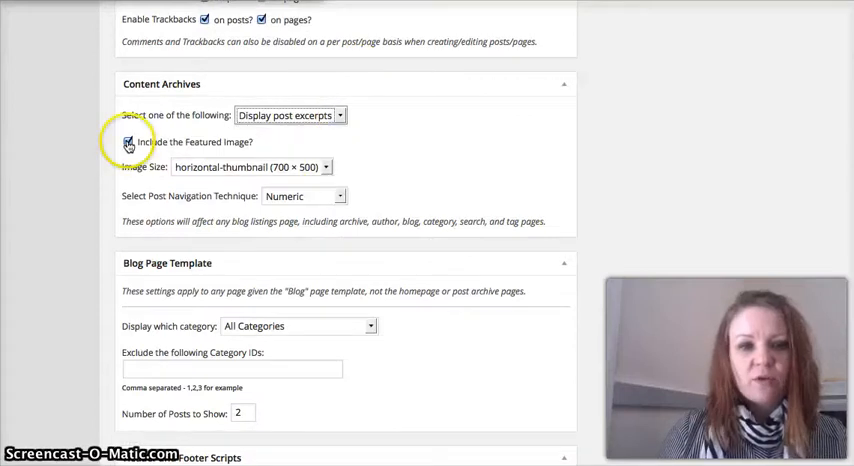
- Choose the thumbnail (200 × 200) featured image size for Content Archives
{"action": "left_click", "coordinate": [324, 168]}
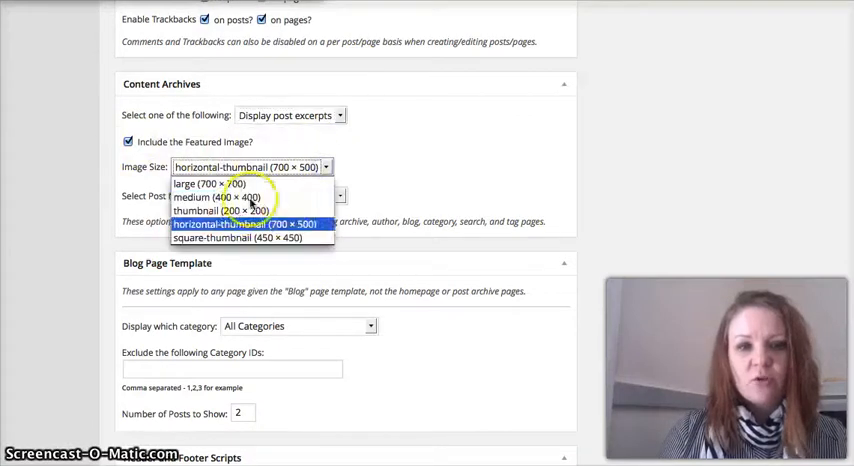
{"action": "left_click", "coordinate": [216, 212]}
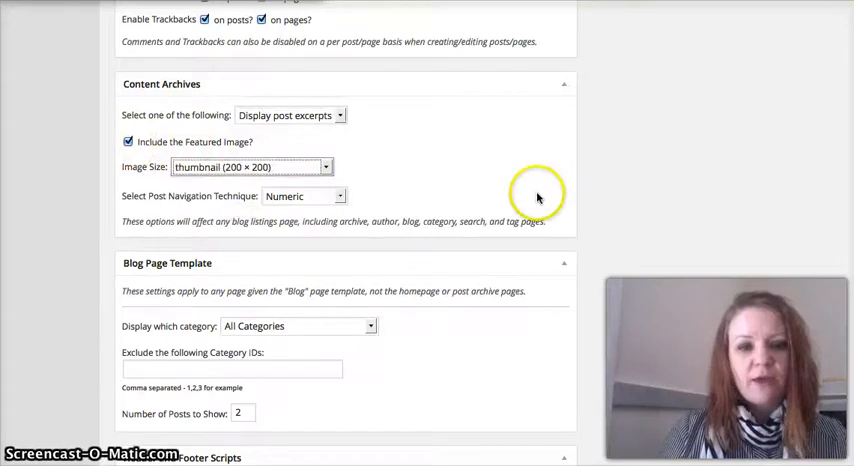
{"action": "scroll", "scroll_direction": "down", "scroll_amount": 3}
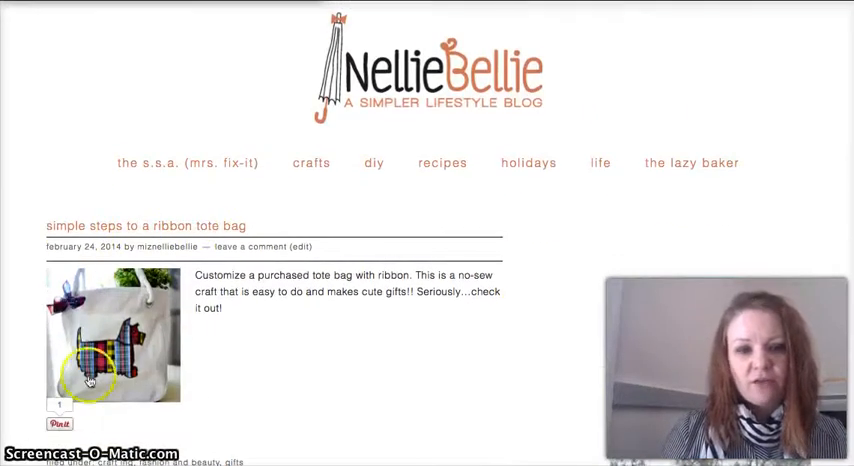
- Scroll the home page past several posts showing small thumbnails beside excerpts
{"action": "scroll", "scroll_direction": "down", "scroll_amount": 3}
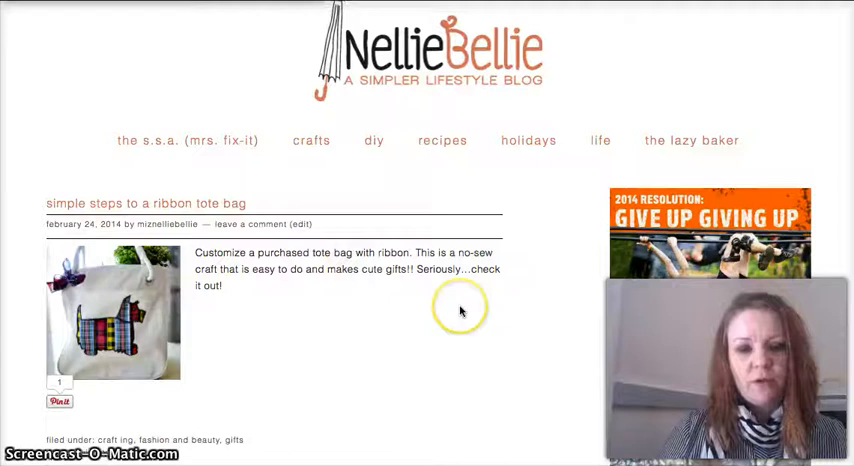
{"action": "scroll", "scroll_direction": "down", "scroll_amount": 3}
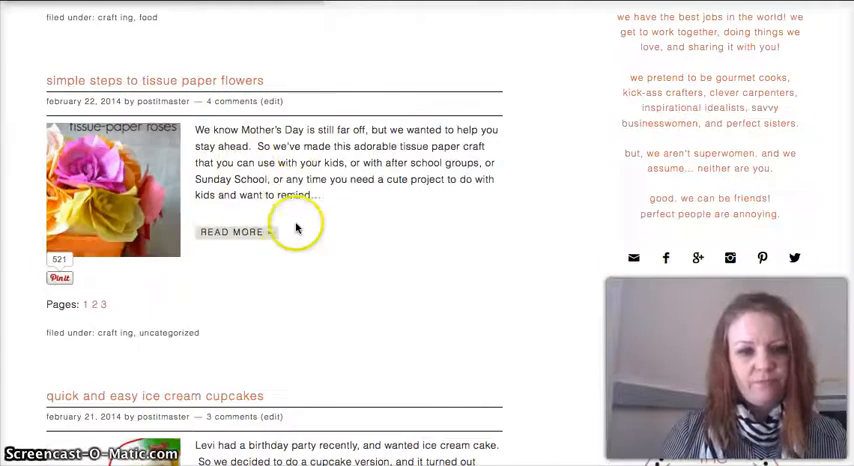
{"action": "scroll", "scroll_direction": "down", "scroll_amount": 3}
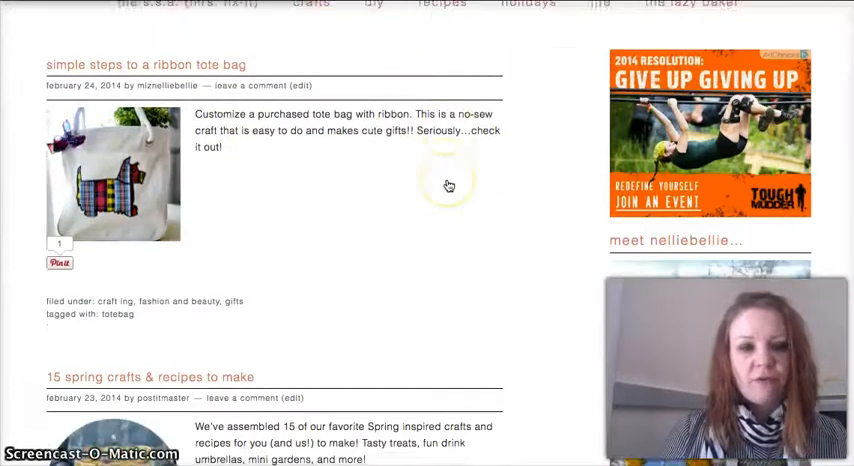
{"action": "scroll", "scroll_direction": "down", "scroll_amount": 3}
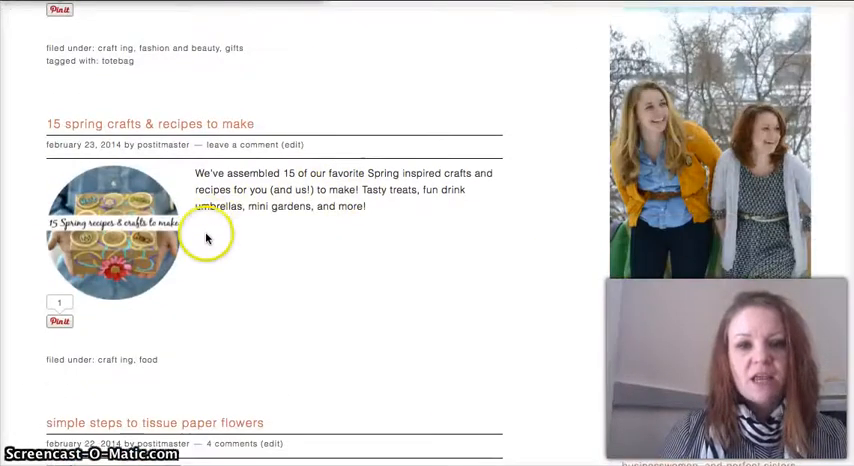
{"action": "mouse_move", "coordinate": [278, 240]}
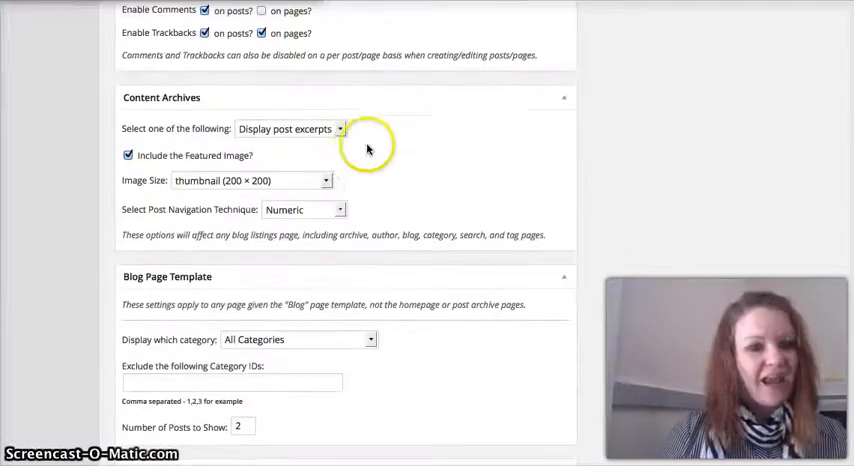
- Display post content instead of excerpts, limited to 250 characters
{"action": "left_click", "coordinate": [290, 128]}
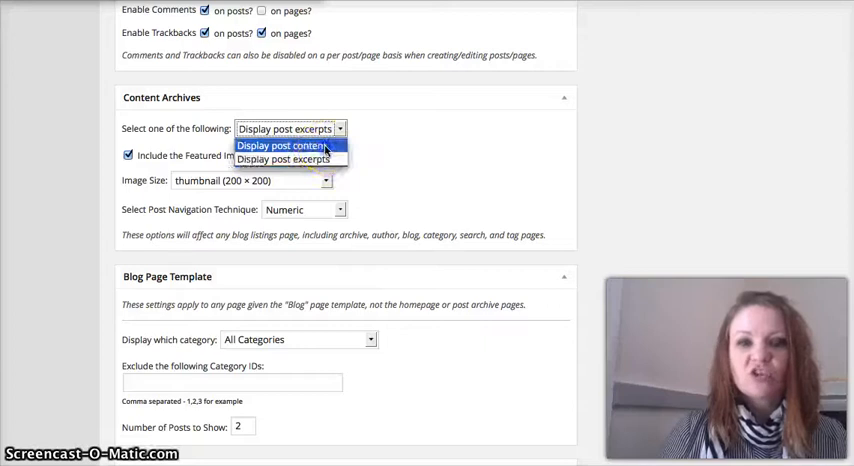
{"action": "left_click", "coordinate": [284, 144]}
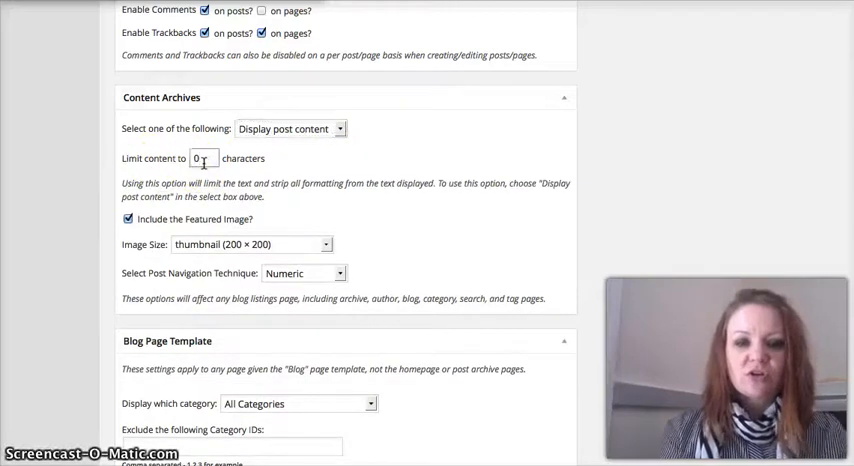
{"action": "type", "text": "250"}
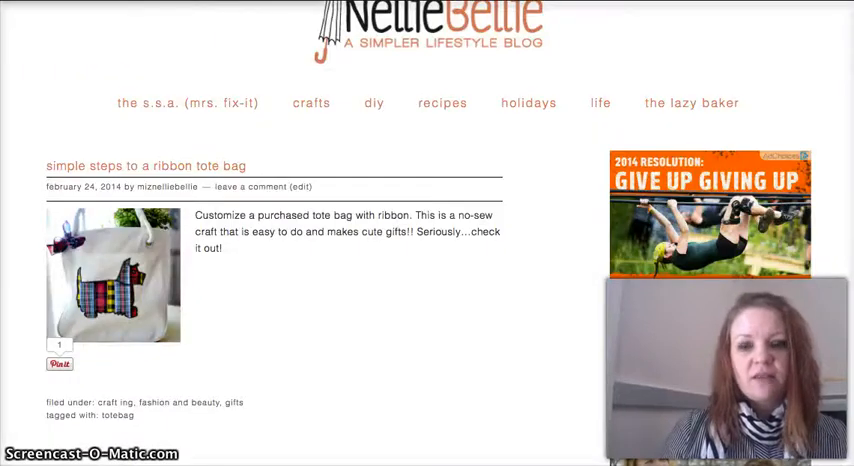
{"action": "mouse_move", "coordinate": [442, 104]}
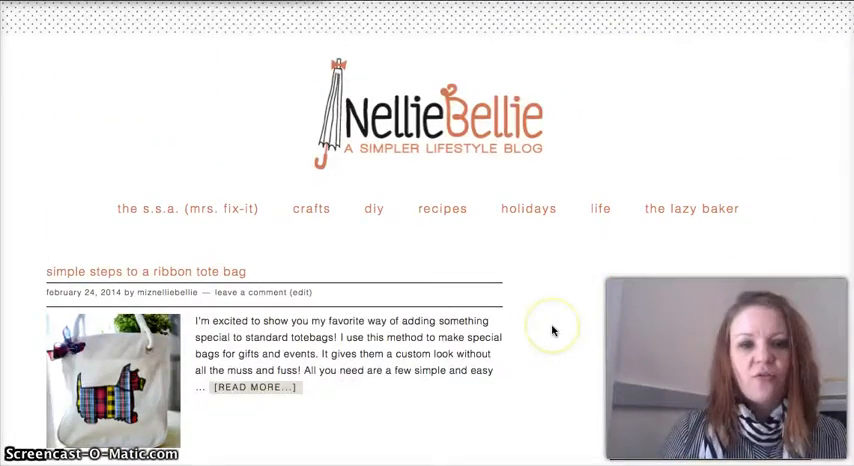
- Scroll the home page to check a trimmed post intro with its read-more link
{"action": "scroll", "scroll_direction": "down", "scroll_amount": 3}
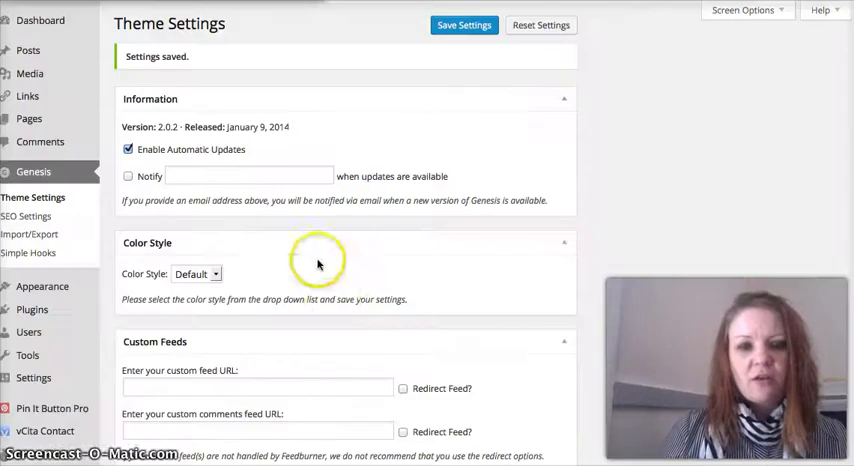
- Edit the Content Archives character limit and save the Genesis theme settings
{"action": "scroll", "scroll_direction": "down", "scroll_amount": 3}
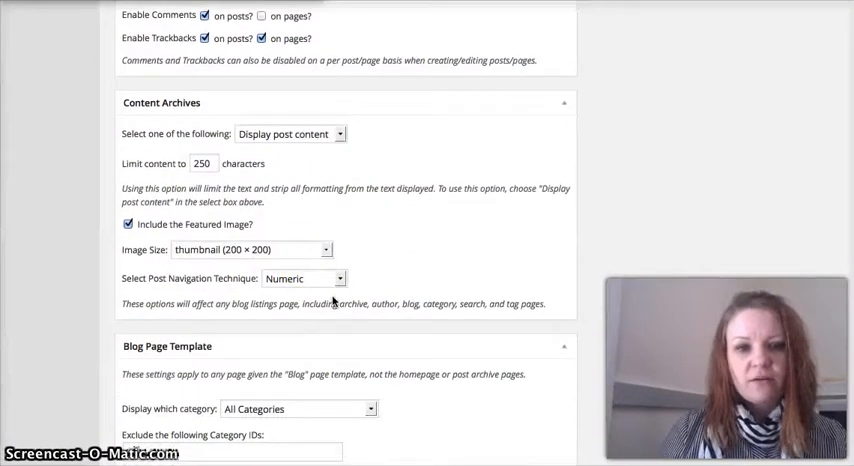
{"action": "left_click", "coordinate": [204, 162]}
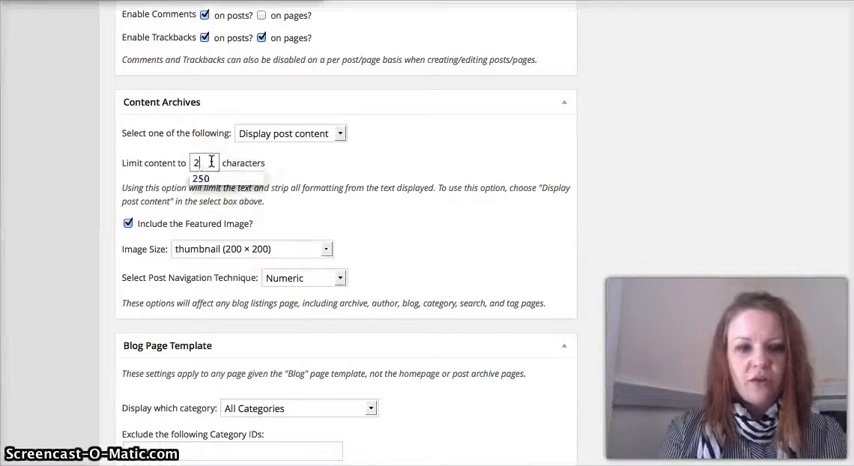
{"action": "scroll", "scroll_direction": "down", "scroll_amount": 3}
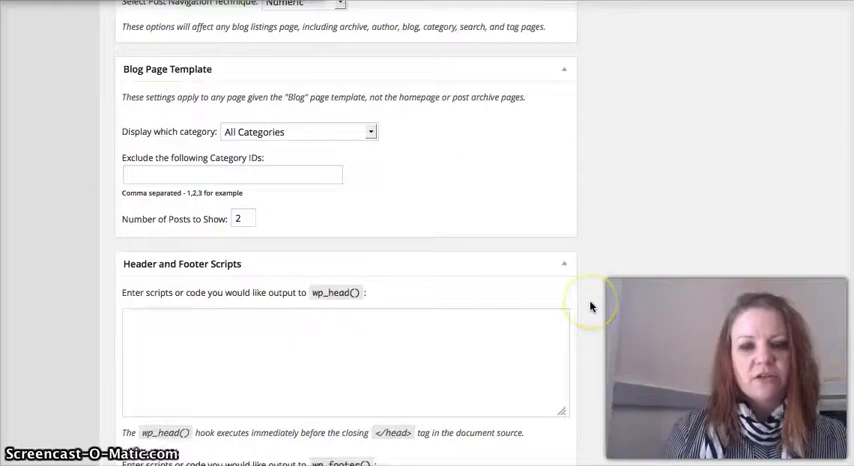
{"action": "scroll", "scroll_direction": "down", "scroll_amount": 3}
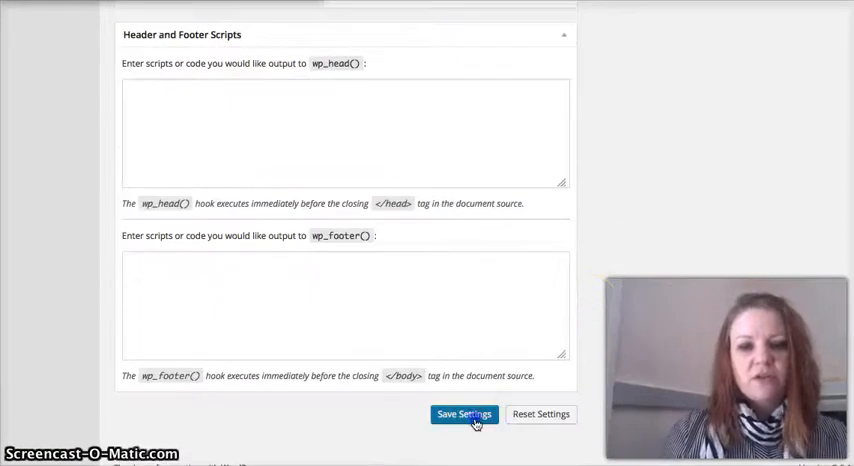
{"action": "left_click", "coordinate": [464, 414]}
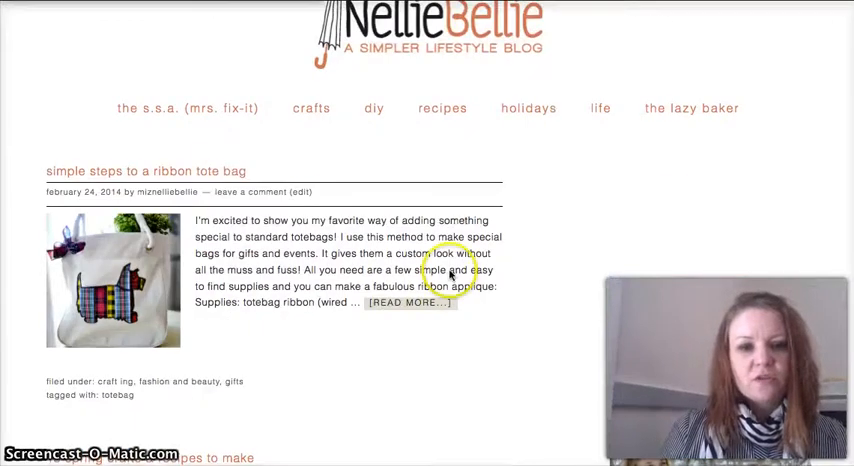
- Scroll the home page through posts showing trimmed intros with featured images
{"action": "scroll", "scroll_direction": "down", "scroll_amount": 3}
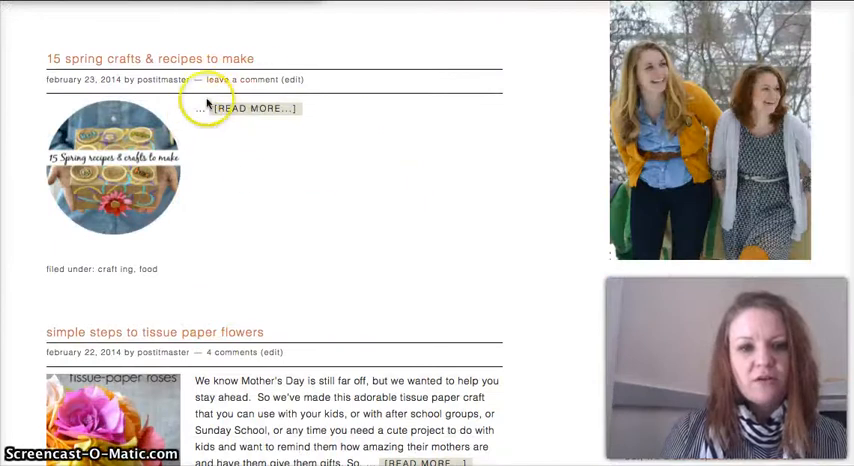
{"action": "mouse_move", "coordinate": [208, 158]}
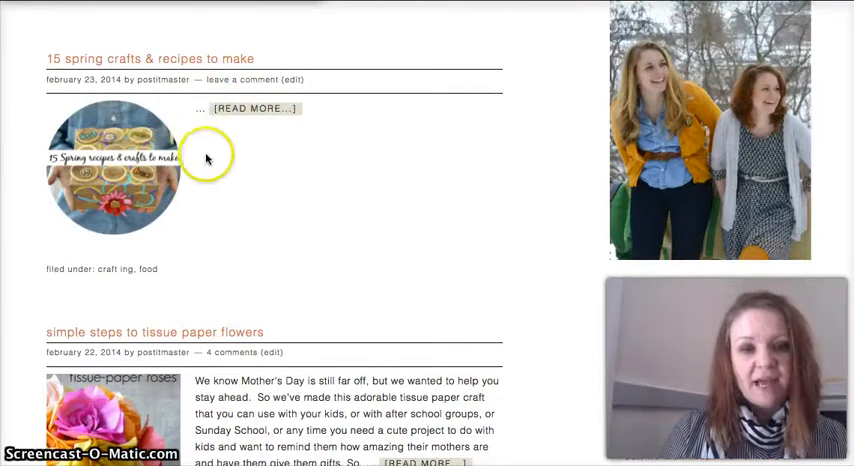
{"action": "scroll", "scroll_direction": "down", "scroll_amount": 3}
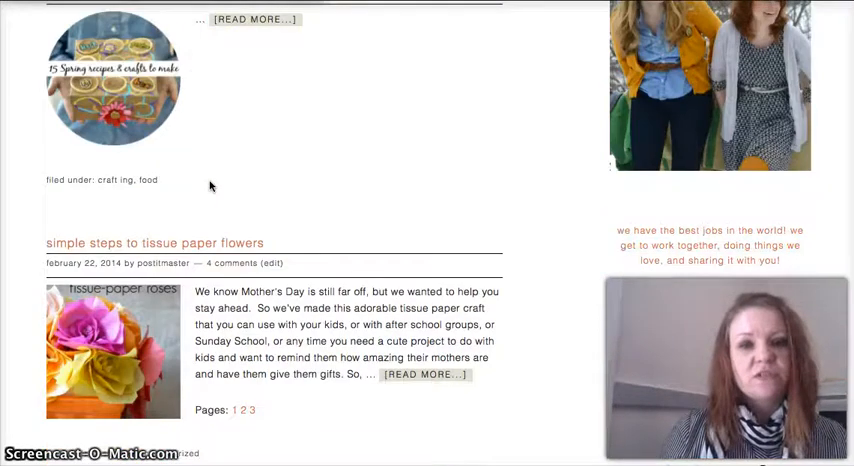
{"action": "scroll", "scroll_direction": "down", "scroll_amount": 3}
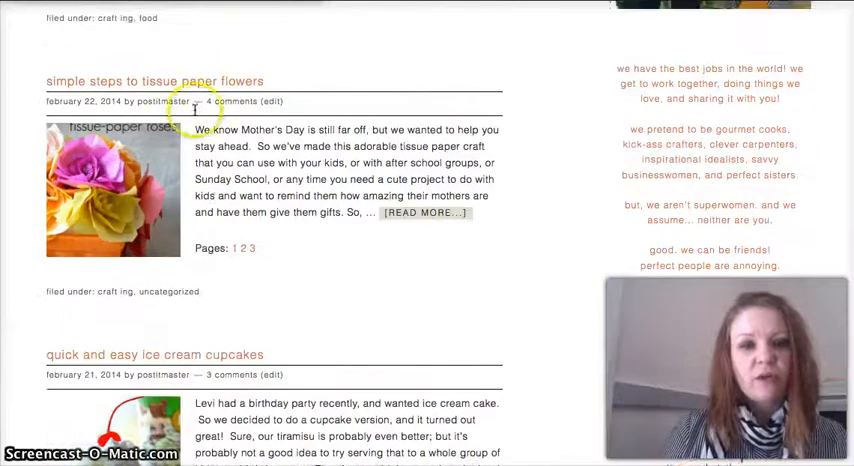
{"action": "scroll", "scroll_direction": "down", "scroll_amount": 3}
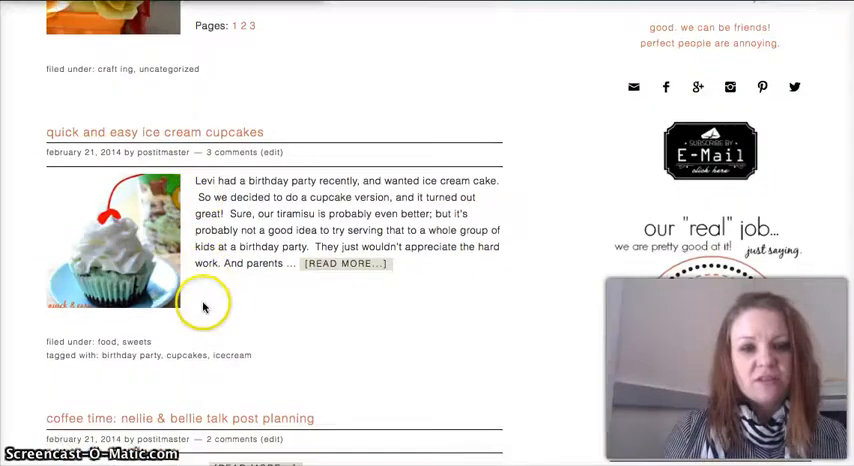
{"action": "scroll", "scroll_direction": "down", "scroll_amount": 3}
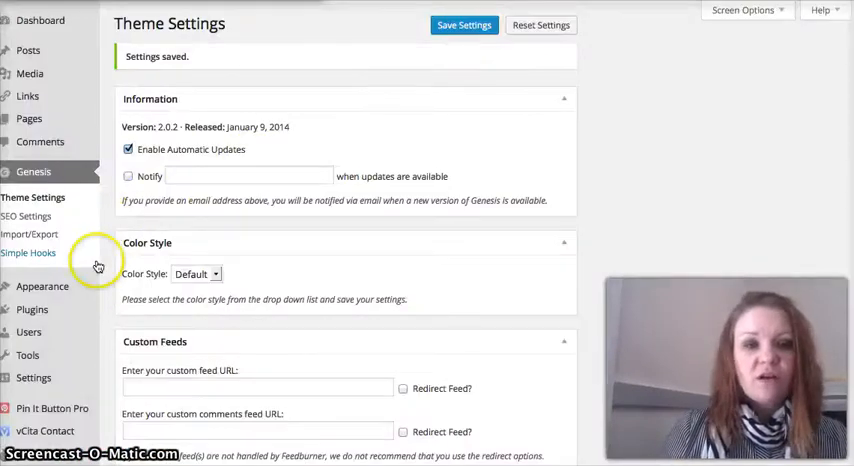
- Set the Content Archives 'Limit content to' value to 0 characters and drop the featured image
{"action": "left_click", "coordinate": [42, 286]}
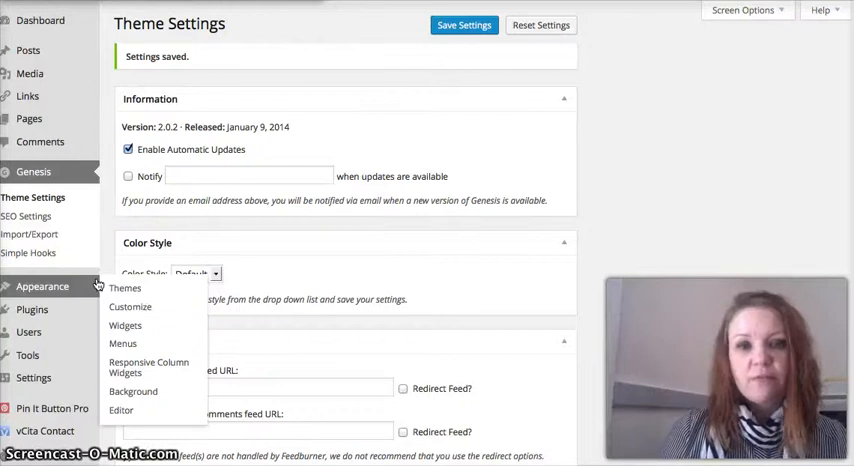
{"action": "scroll", "scroll_direction": "down", "scroll_amount": 3}
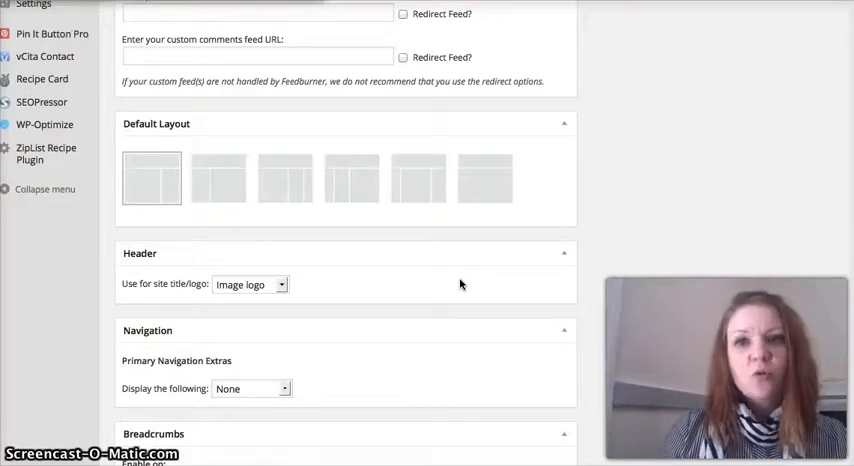
{"action": "scroll", "scroll_direction": "down", "scroll_amount": 3}
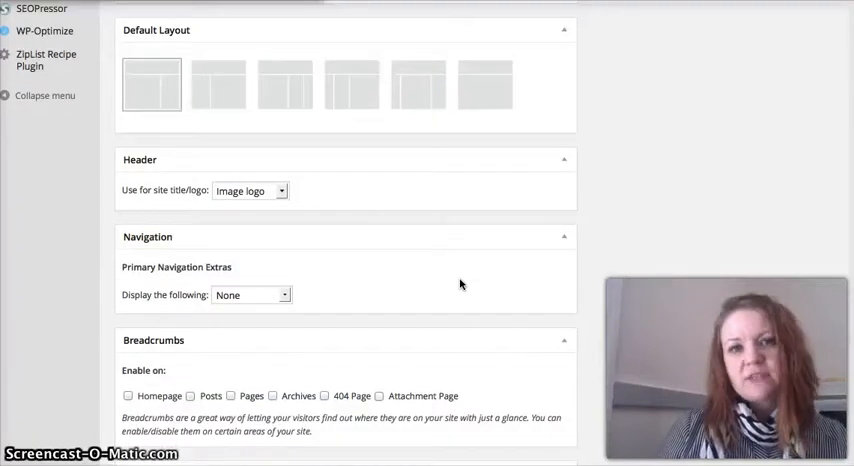
{"action": "scroll", "scroll_direction": "down", "scroll_amount": 3}
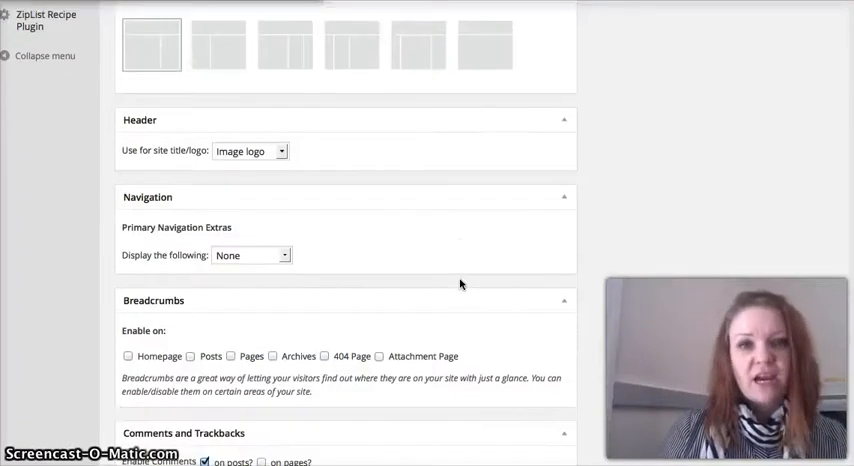
{"action": "scroll", "scroll_direction": "down", "scroll_amount": 3}
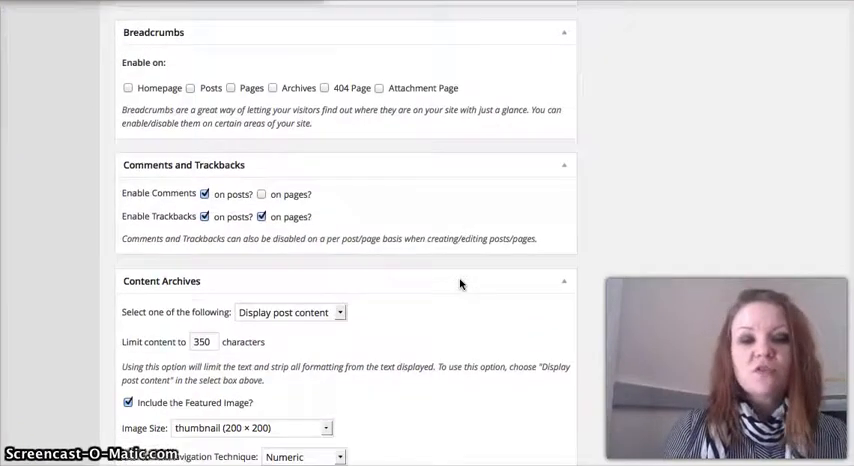
{"action": "scroll", "scroll_direction": "down", "scroll_amount": 3}
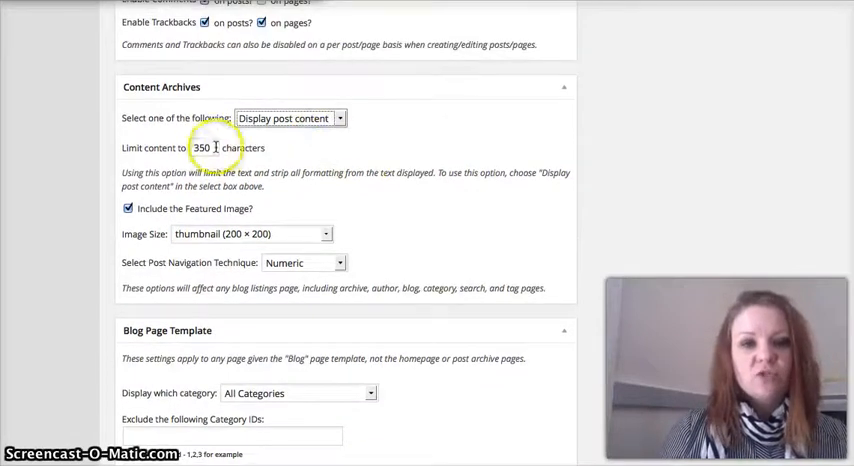
{"action": "left_click", "coordinate": [196, 148]}
{"action": "type", "text": "0"}
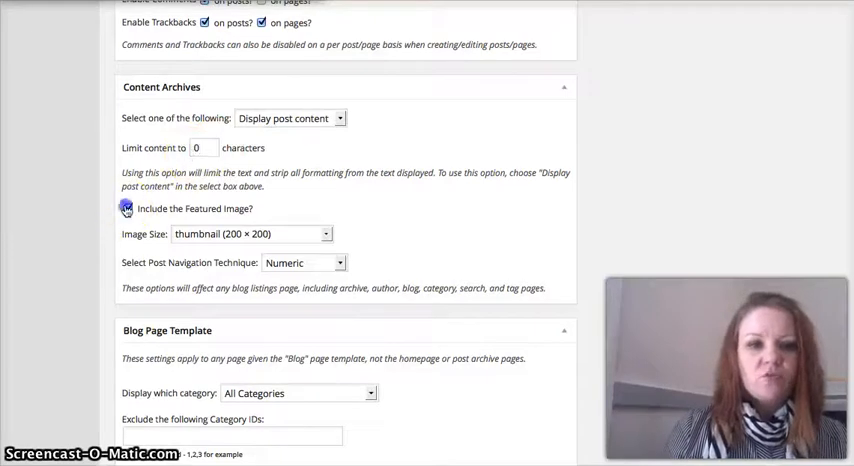
{"action": "scroll", "scroll_direction": "down", "scroll_amount": 3}
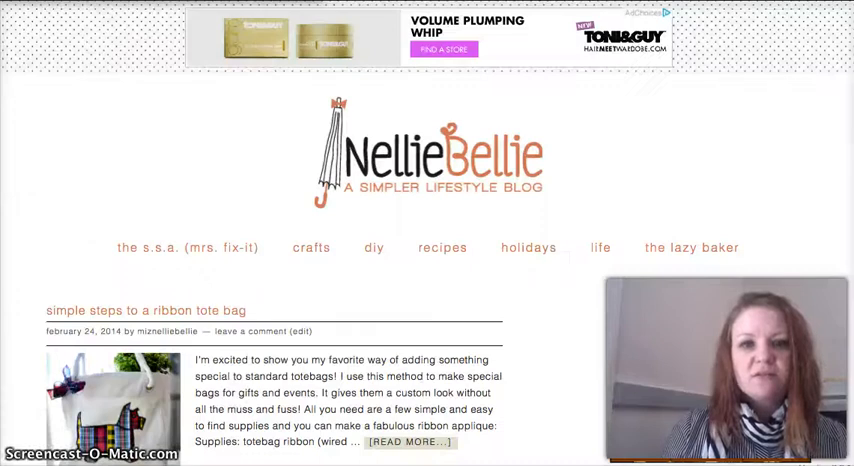
{"action": "mouse_move", "coordinate": [576, 236]}
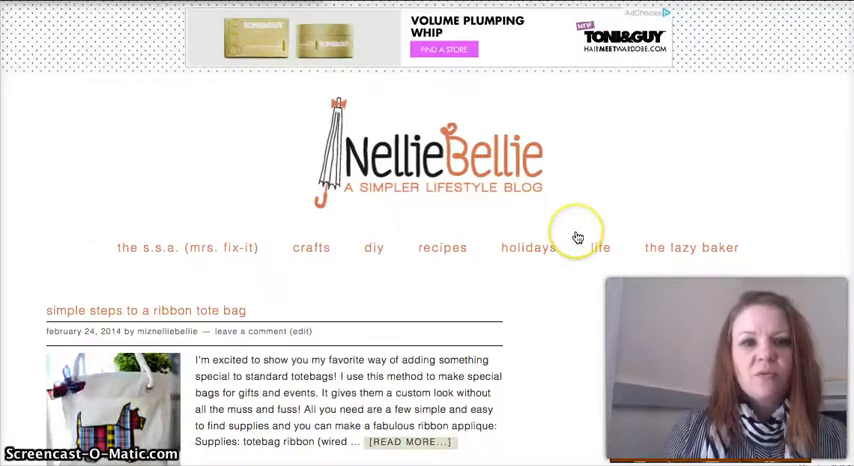
- Scroll down the home page through the tote bag post's supplies list and step photos
{"action": "scroll", "scroll_direction": "down", "scroll_amount": 3}
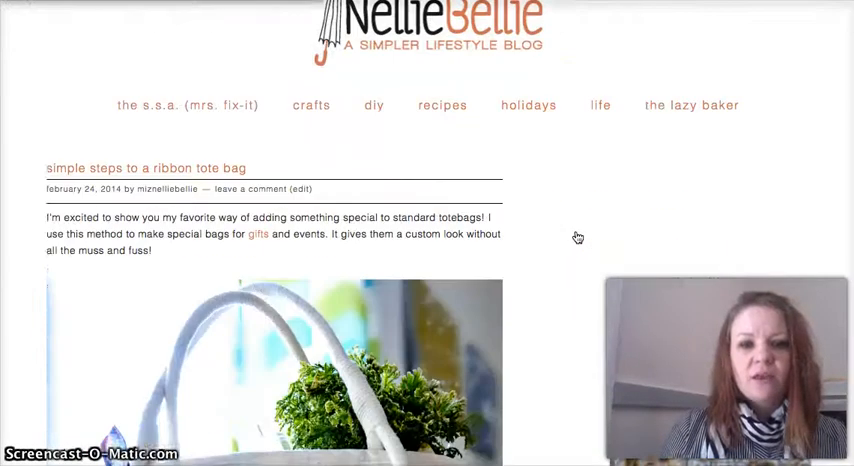
{"action": "scroll", "scroll_direction": "down", "scroll_amount": 3}
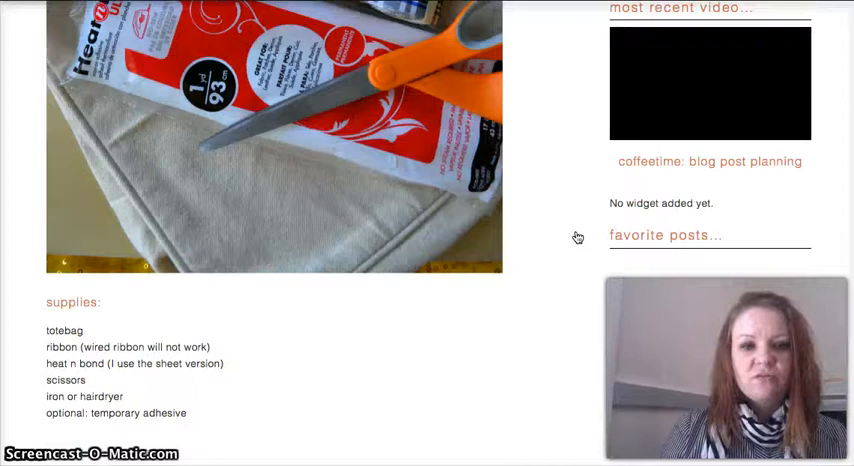
{"action": "scroll", "scroll_direction": "down", "scroll_amount": 3}
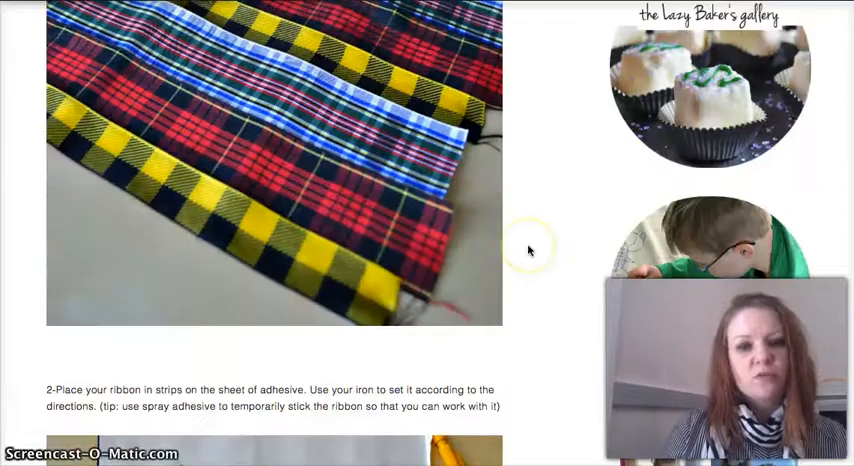
{"action": "scroll", "scroll_direction": "down", "scroll_amount": 3}
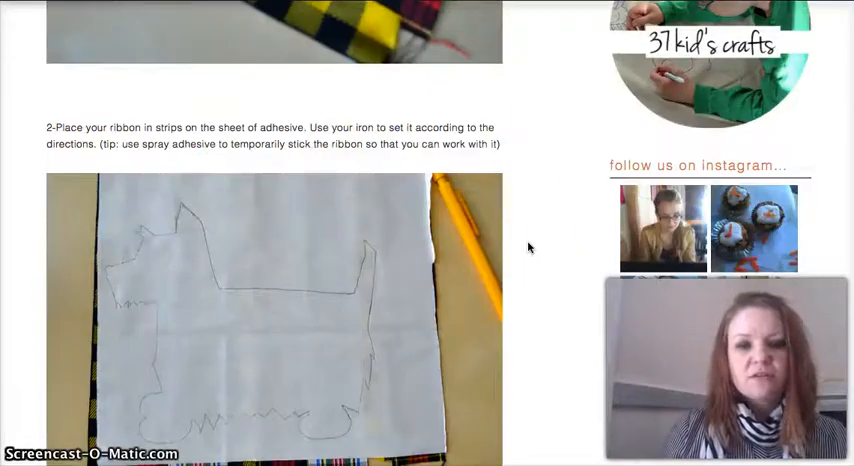
{"action": "scroll", "scroll_direction": "down", "scroll_amount": 3}
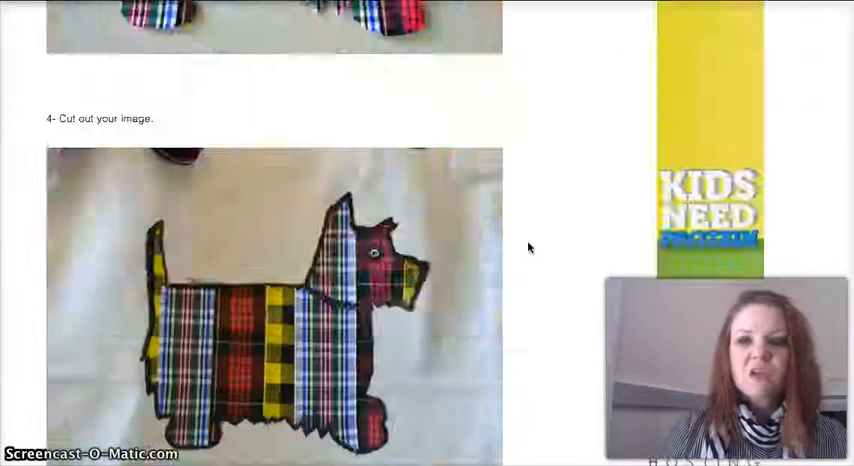